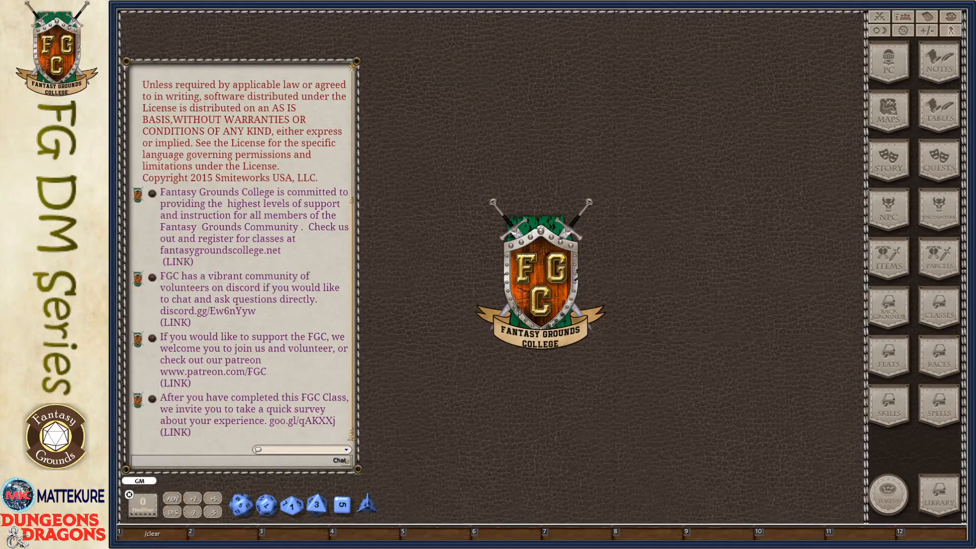
pyautogui.moveTo(902, 452)
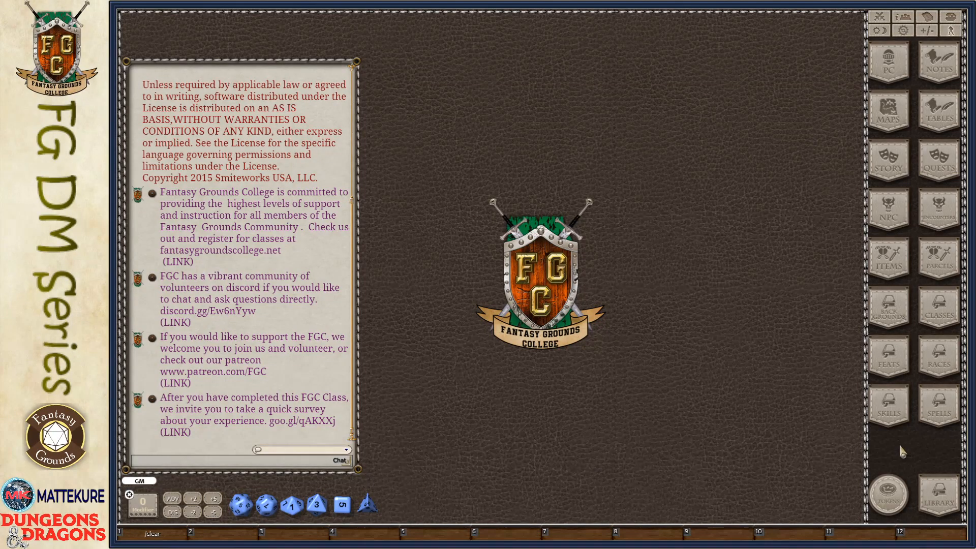
pyautogui.moveTo(734, 437)
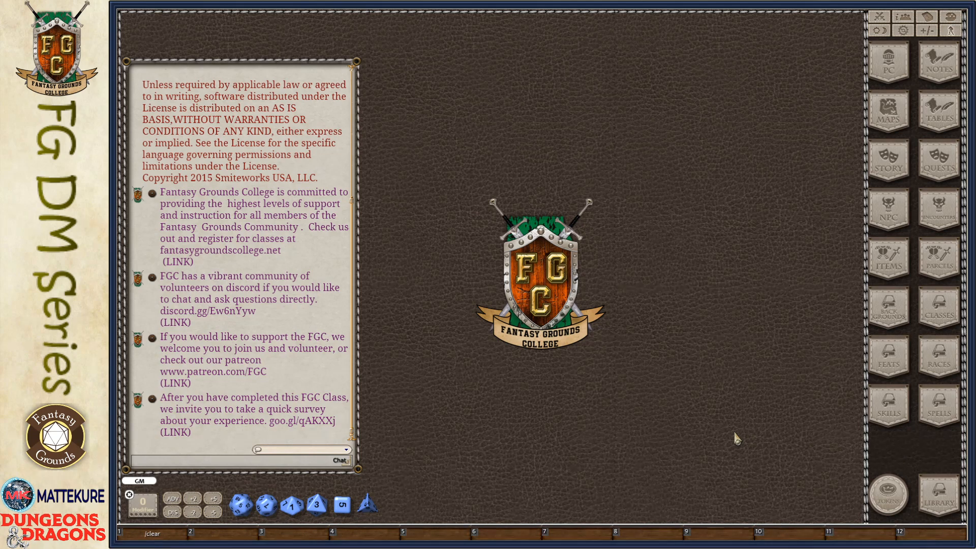
pyautogui.moveTo(868, 312)
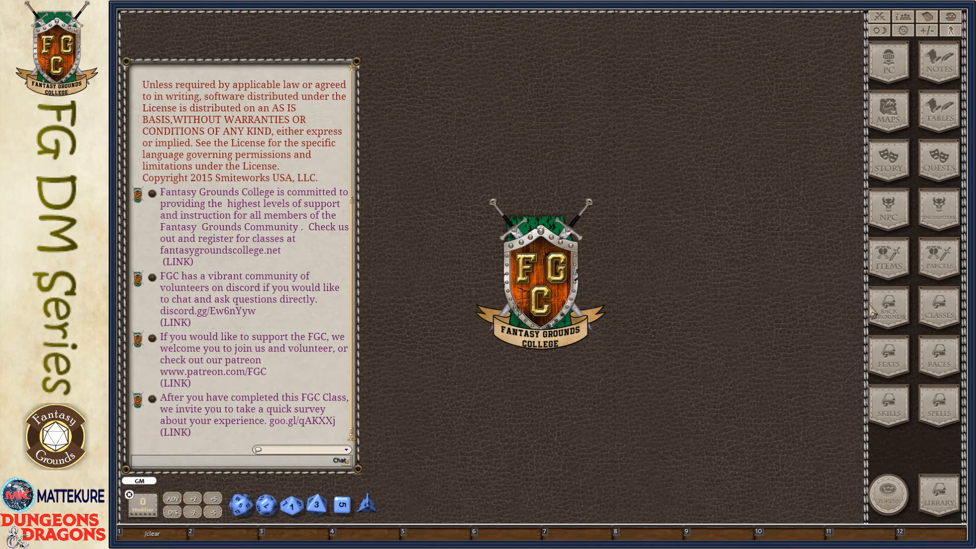
pyautogui.moveTo(936, 359)
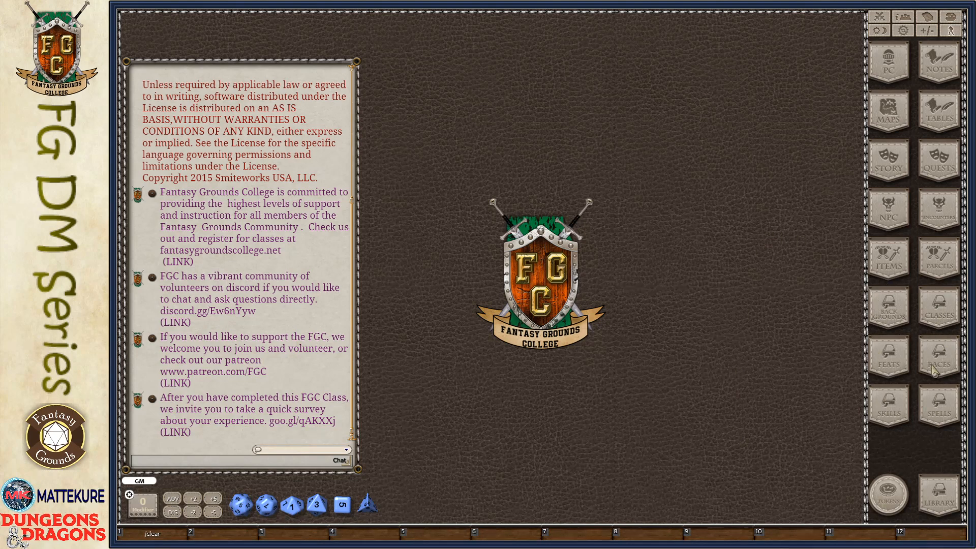
pyautogui.moveTo(886, 313)
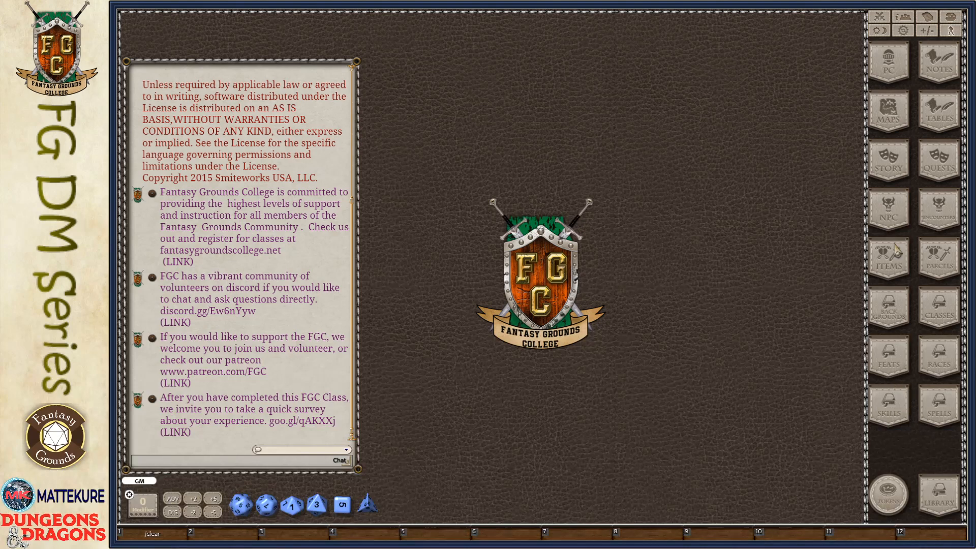
pyautogui.moveTo(889, 410)
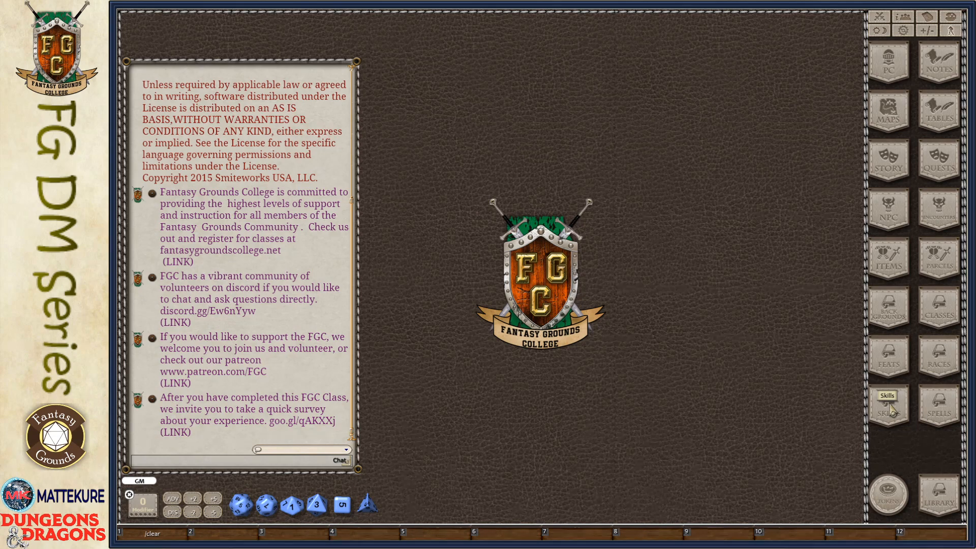
# Load the D&D 5E SRD Data module so the Skills list fills with Acrobatics through Survival.
pyautogui.click(886, 408)
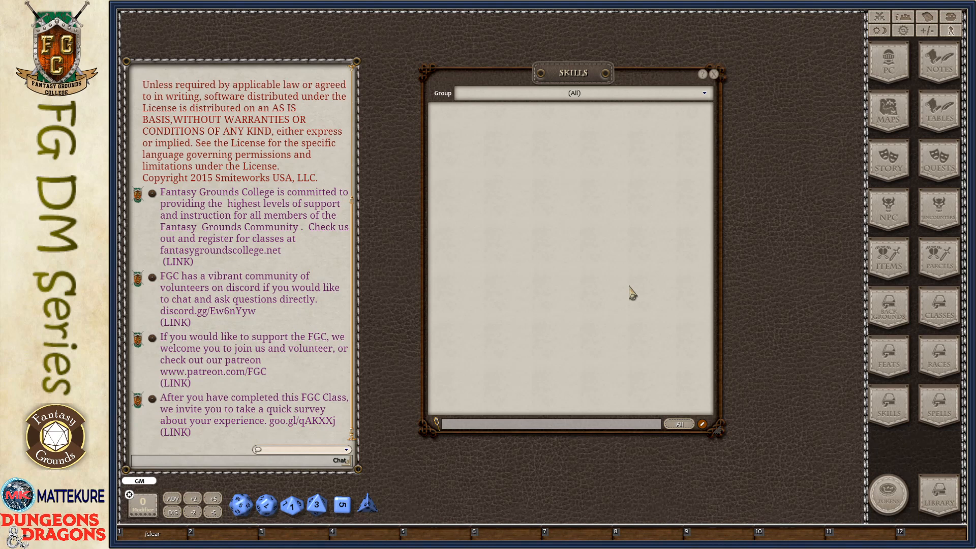
pyautogui.moveTo(503, 279)
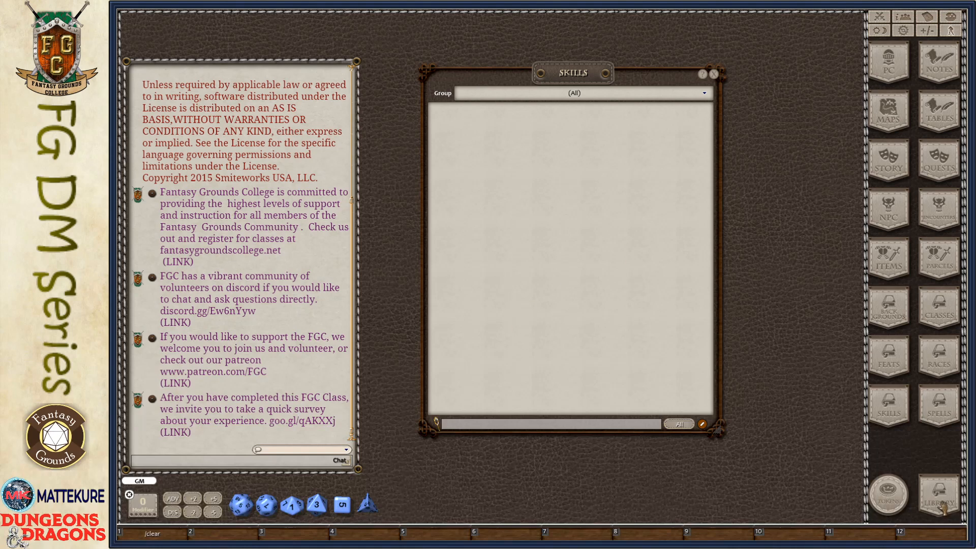
pyautogui.click(938, 495)
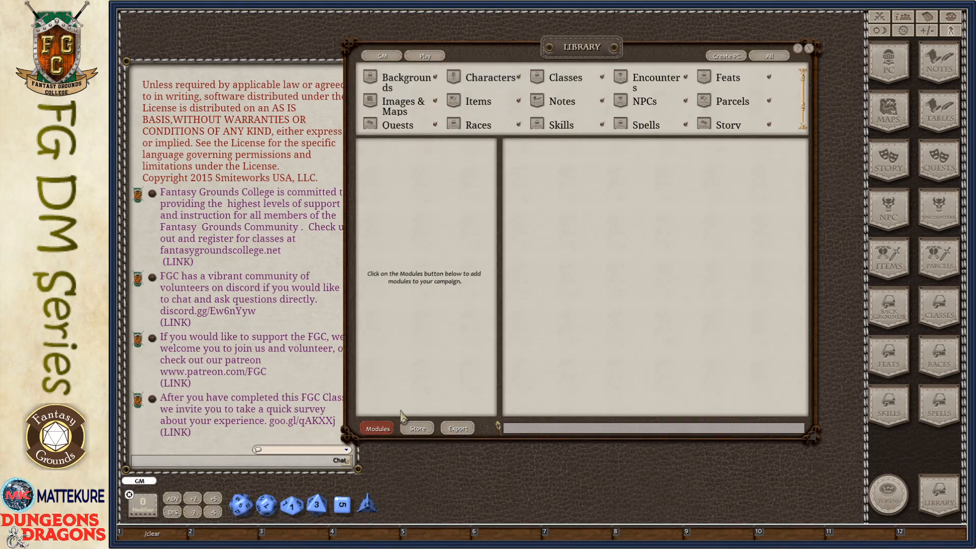
pyautogui.click(376, 428)
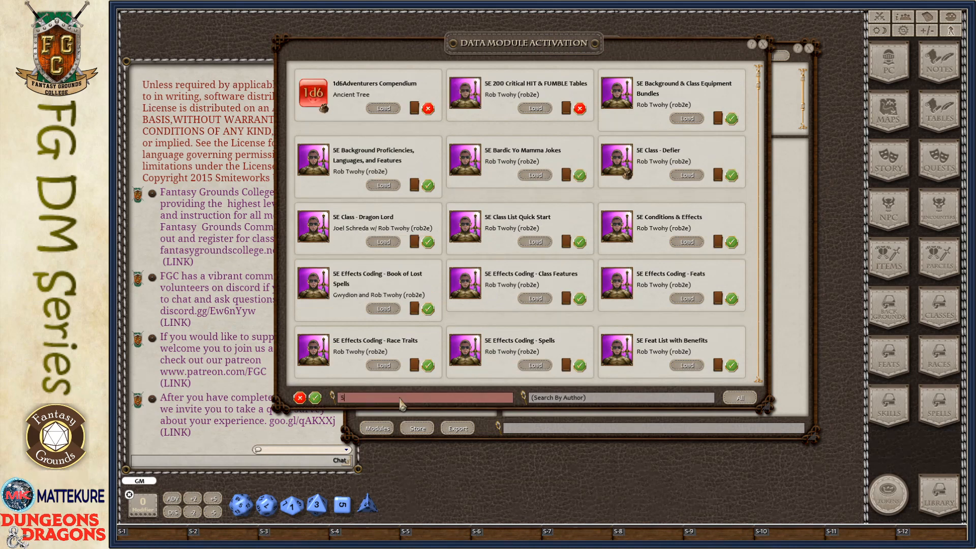
pyautogui.write('RD')
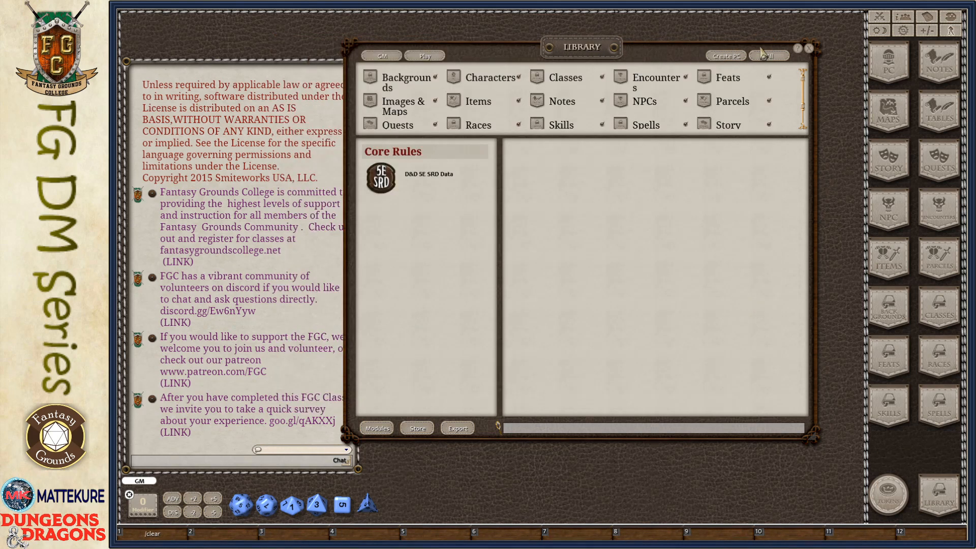
pyautogui.click(561, 124)
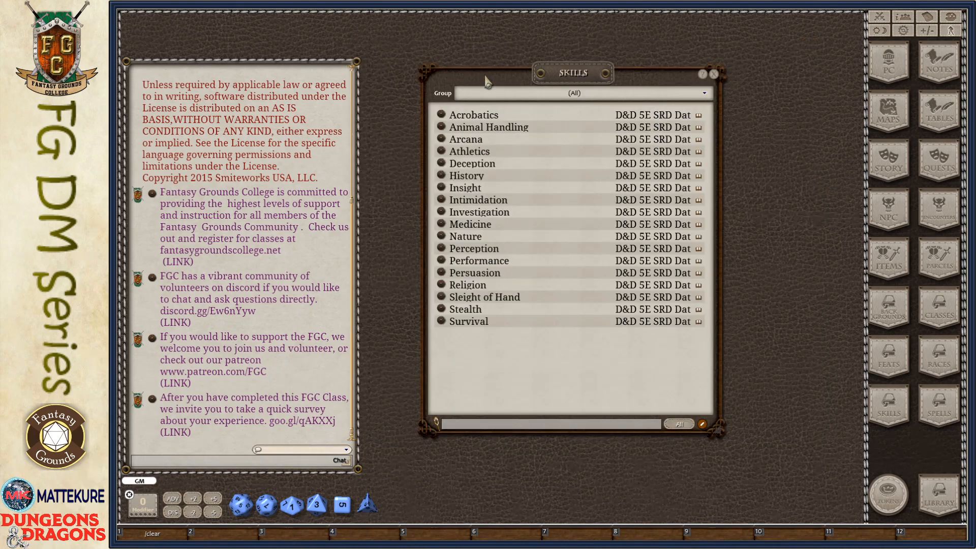
pyautogui.moveTo(494, 182)
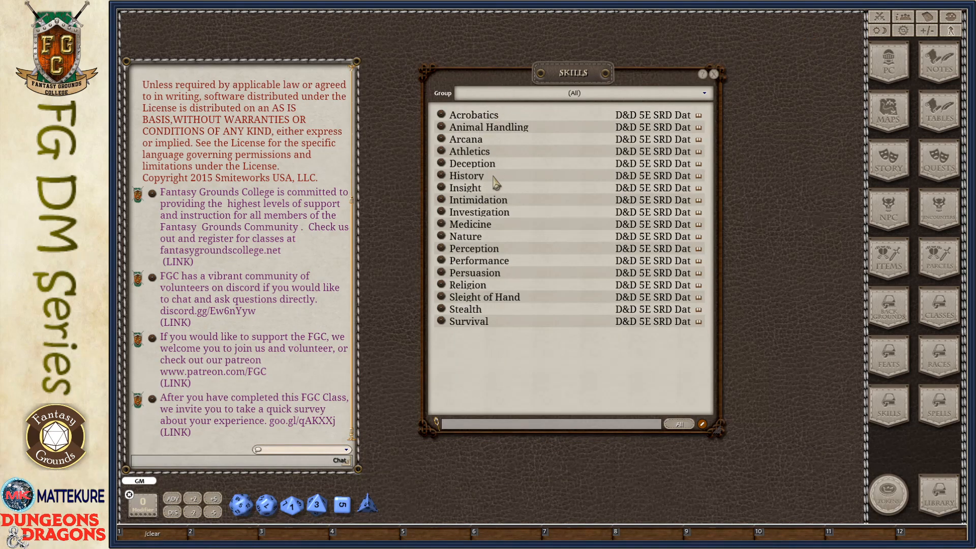
pyautogui.moveTo(719, 442)
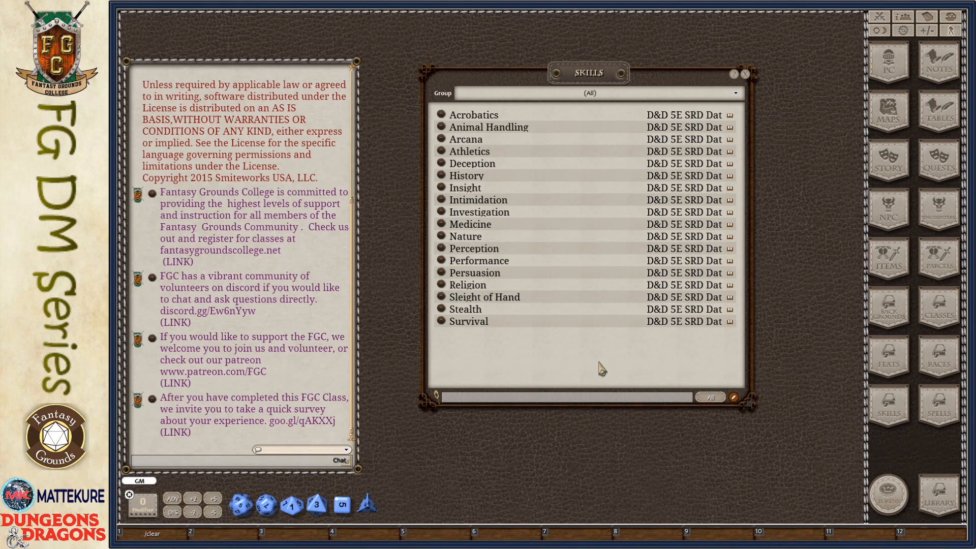
pyautogui.moveTo(525, 311)
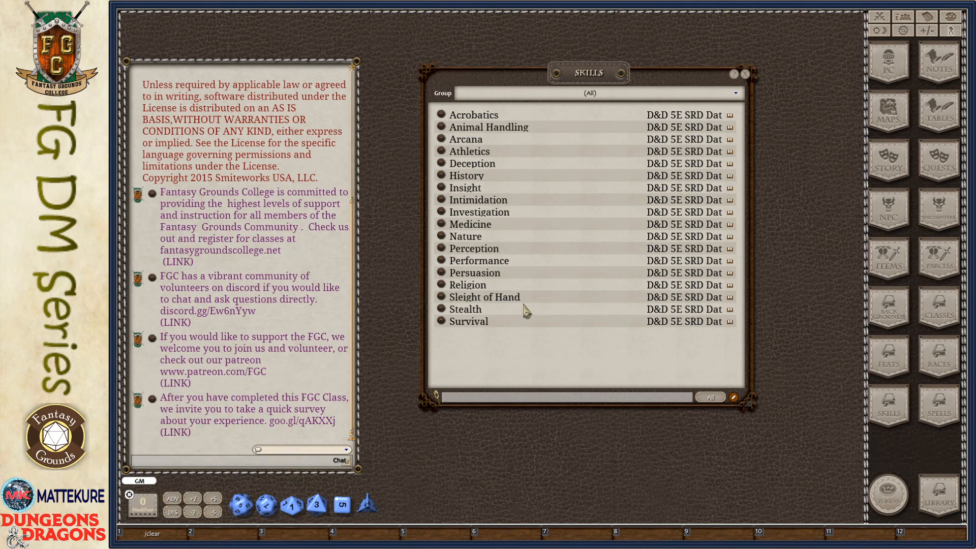
pyautogui.moveTo(509, 373)
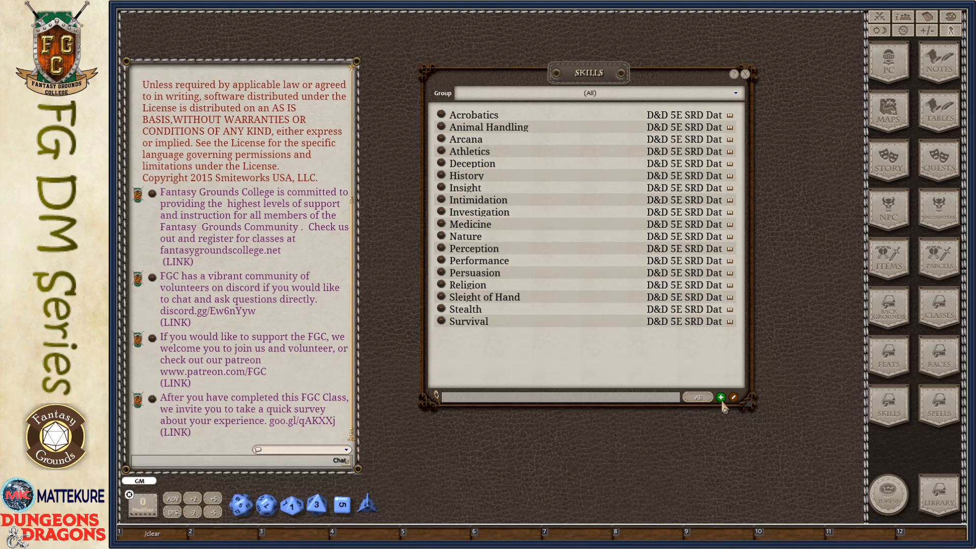
# Create a new skill record named Spelunking with Wisdom as its ability.
pyautogui.click(722, 397)
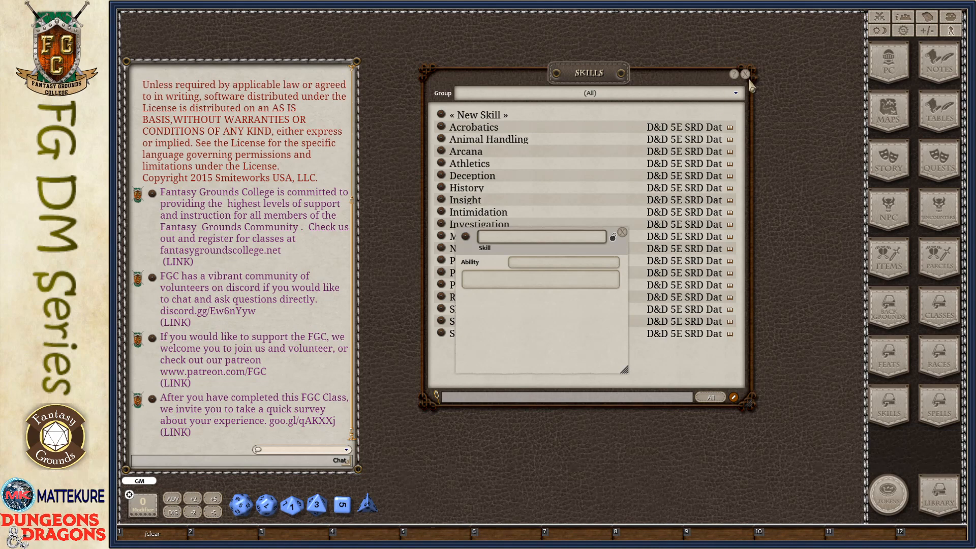
pyautogui.click(745, 74)
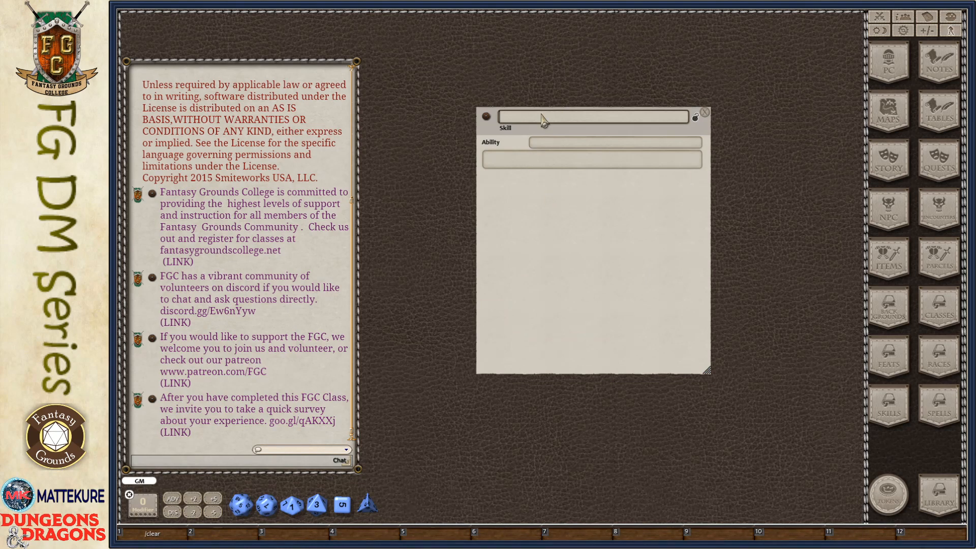
pyautogui.write('Spelunking')
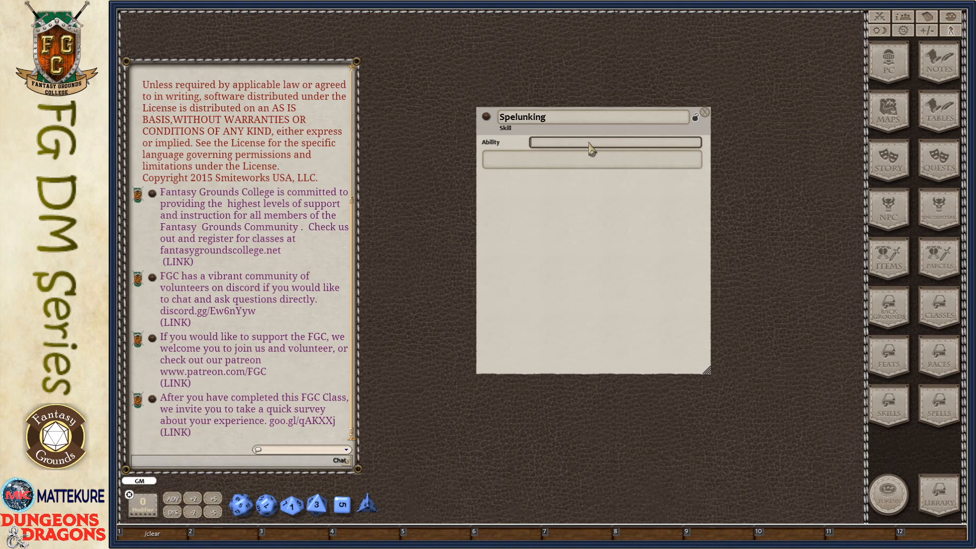
pyautogui.write('Wisdom')
pyautogui.click(592, 158)
pyautogui.write('This sk')
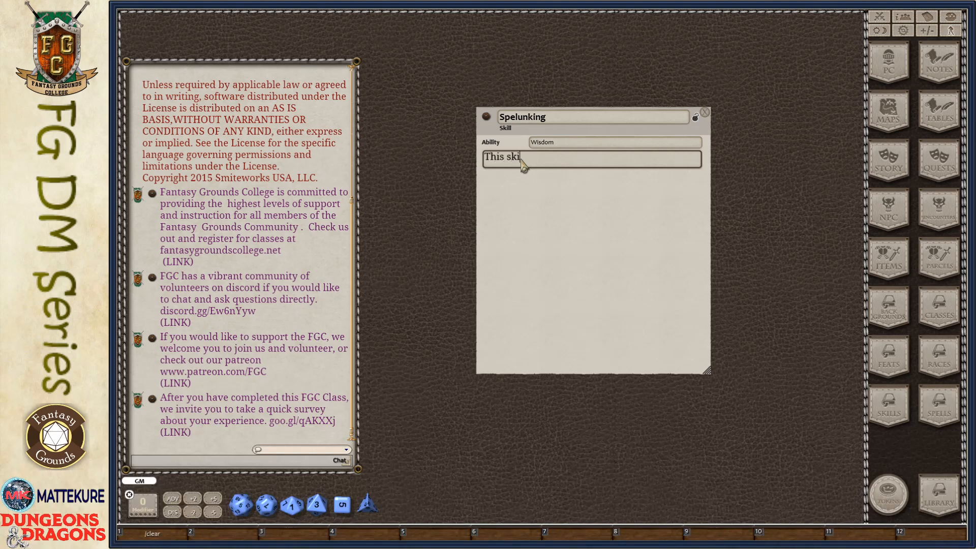
# Enter the description 'This skill is useful when underground.'.
pyautogui.write('is useful')
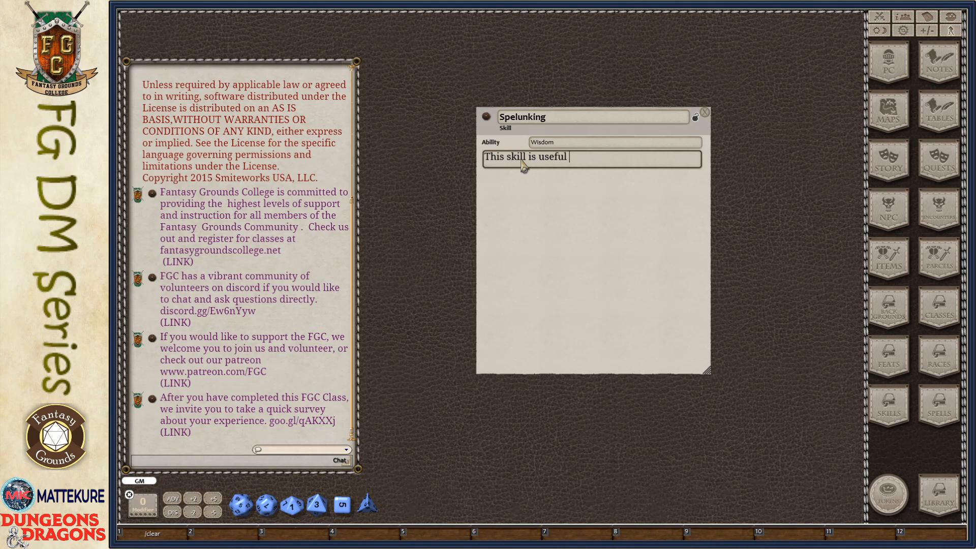
pyautogui.write('when underg')
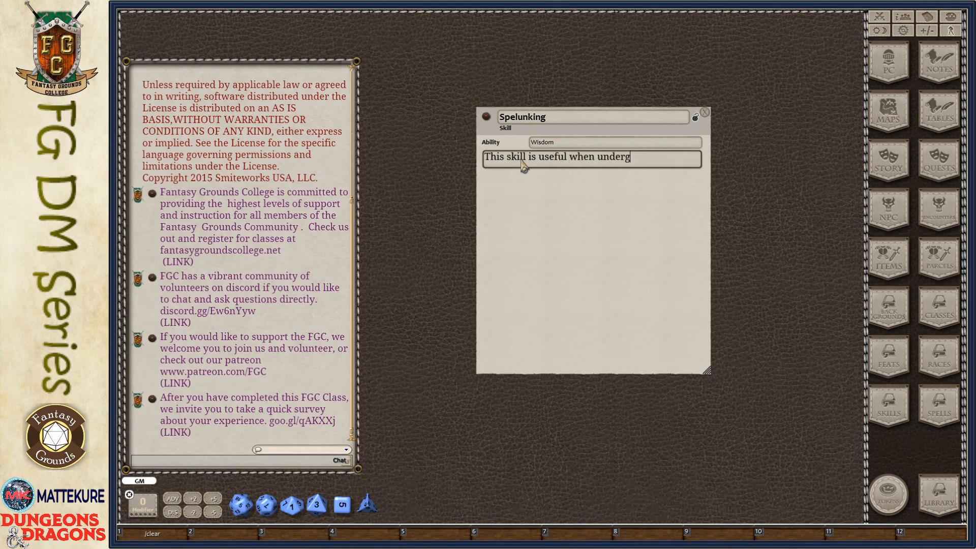
pyautogui.write('round.')
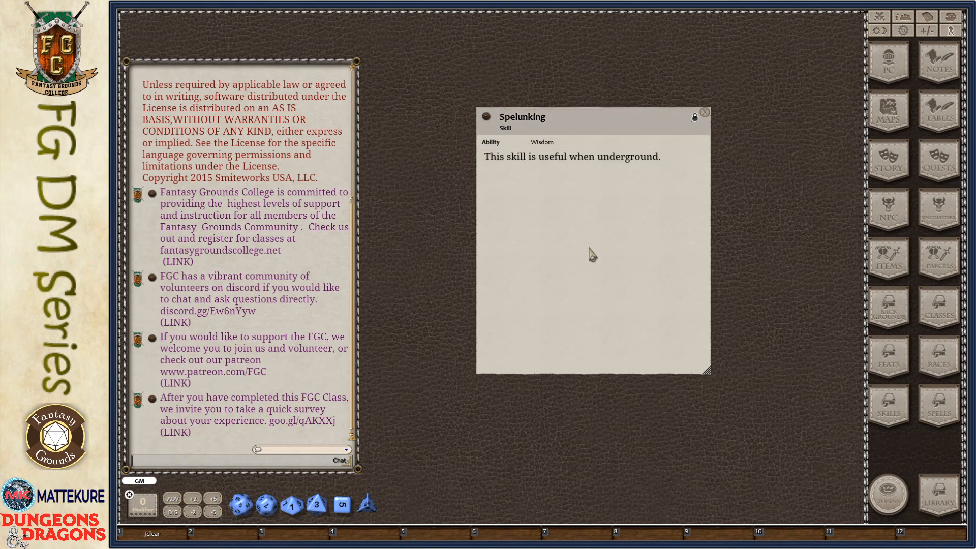
# Move the Spelunking record window aside to reach the character sheet.
pyautogui.moveTo(522, 117); pyautogui.dragTo(659, 142)
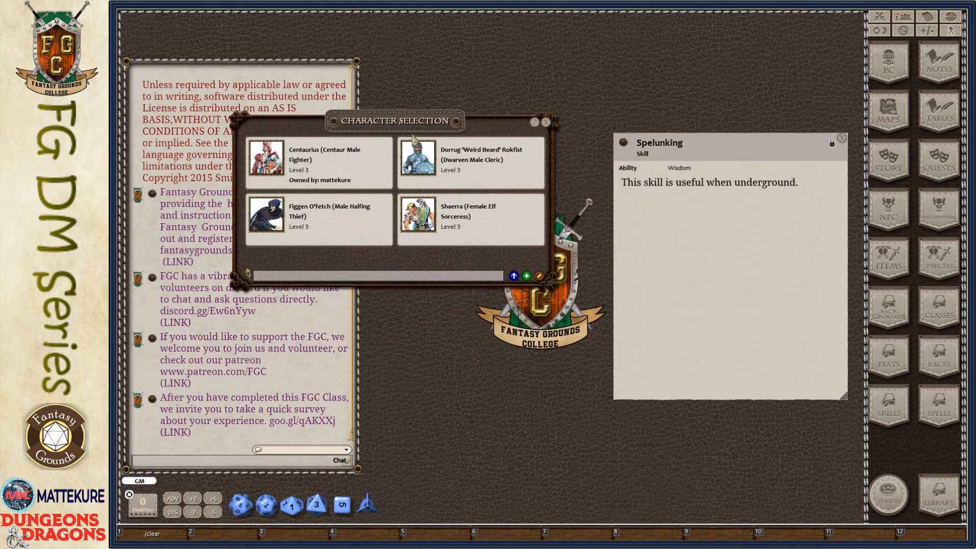
pyautogui.moveTo(420, 218)
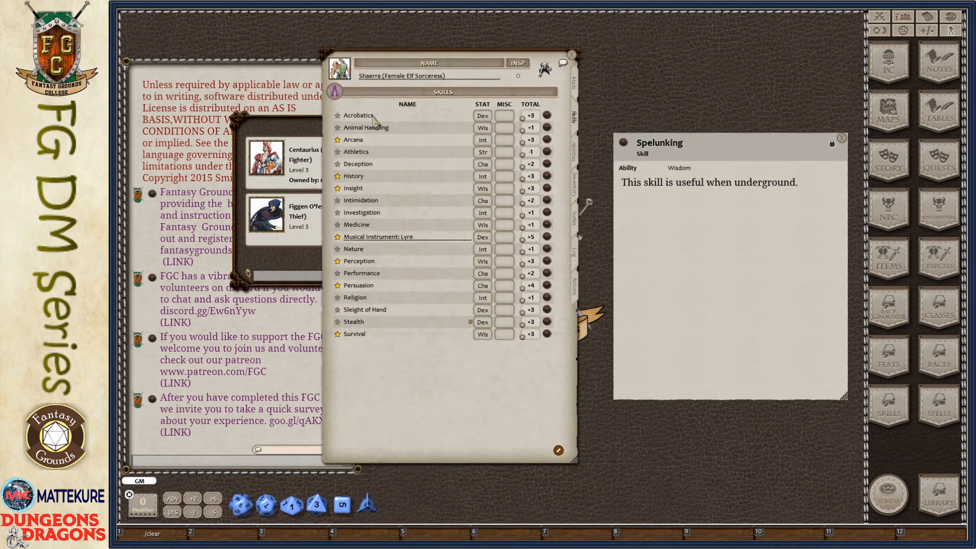
pyautogui.moveTo(386, 250)
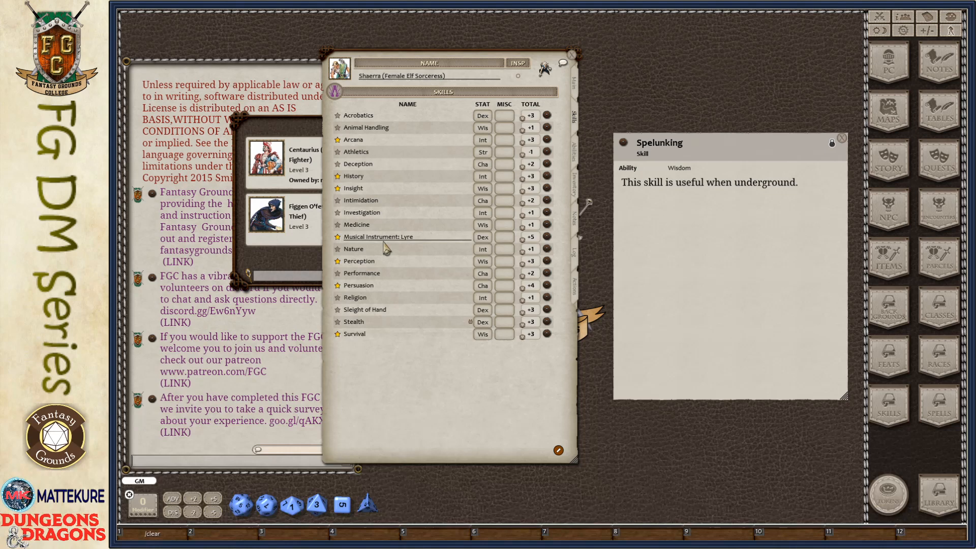
pyautogui.moveTo(399, 247)
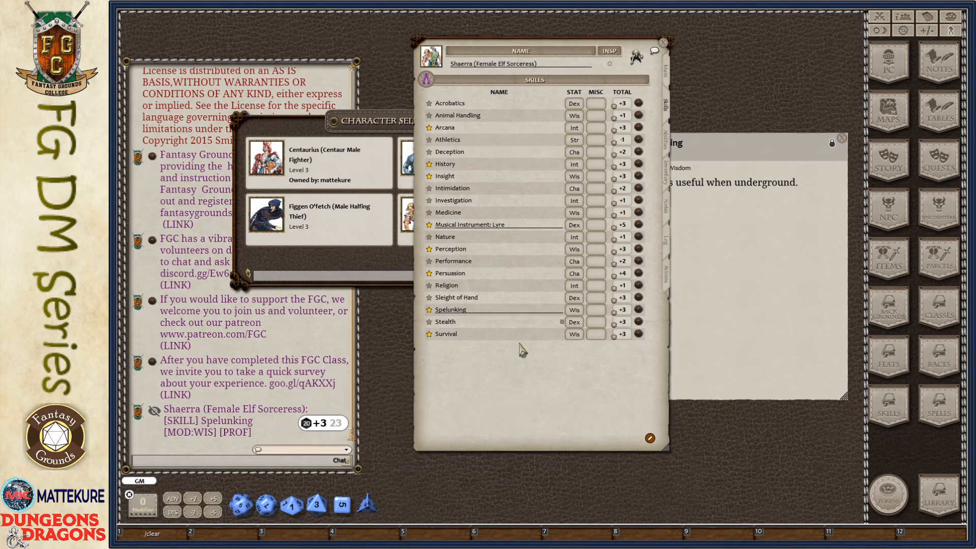
pyautogui.moveTo(522, 390)
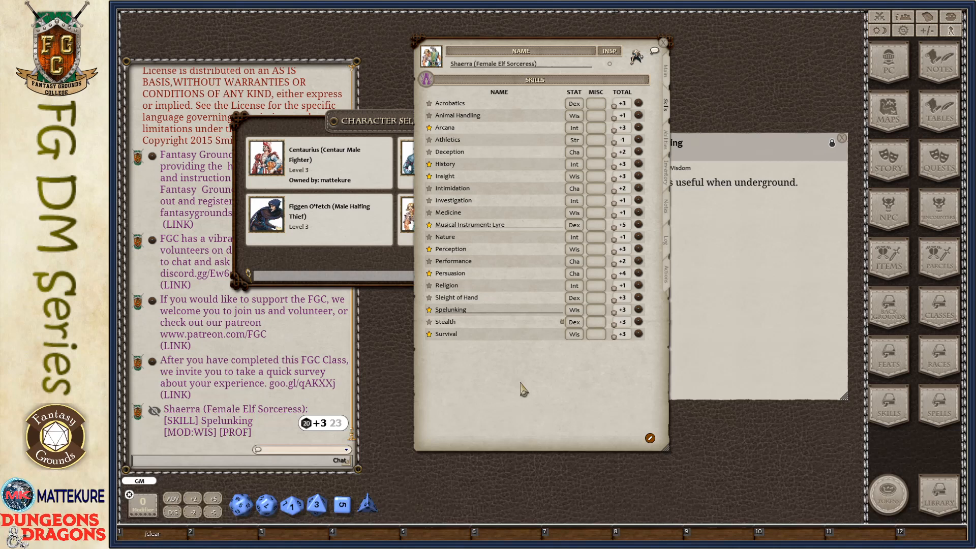
pyautogui.click(666, 140)
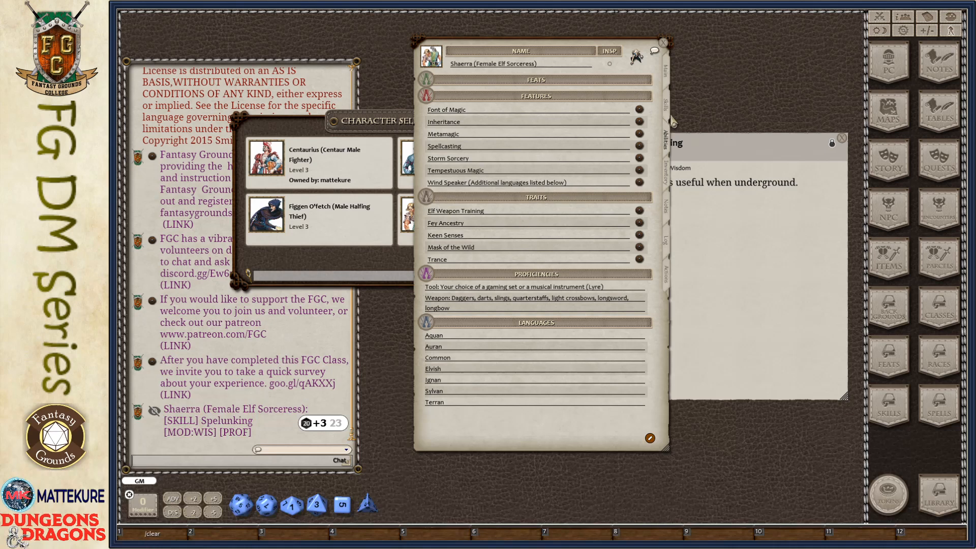
pyautogui.click(666, 105)
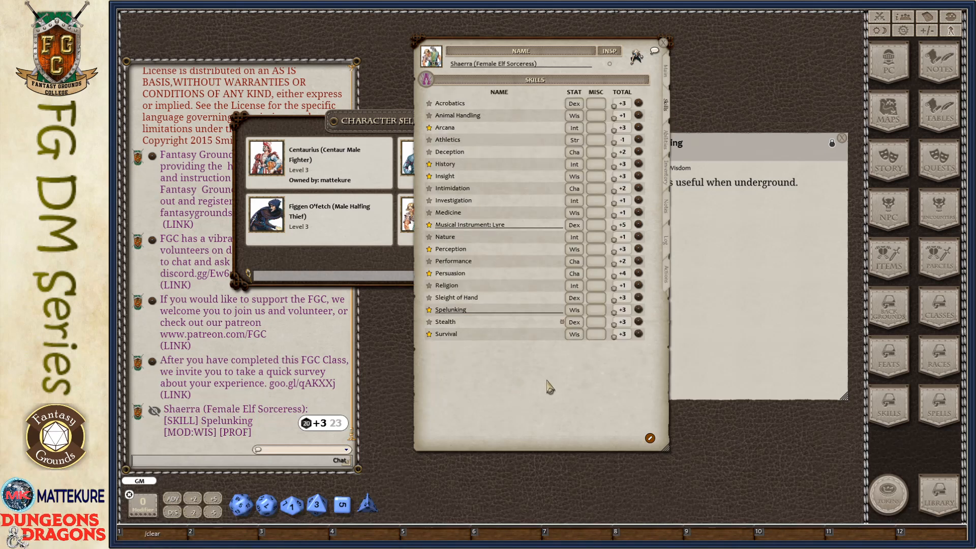
pyautogui.moveTo(649, 386)
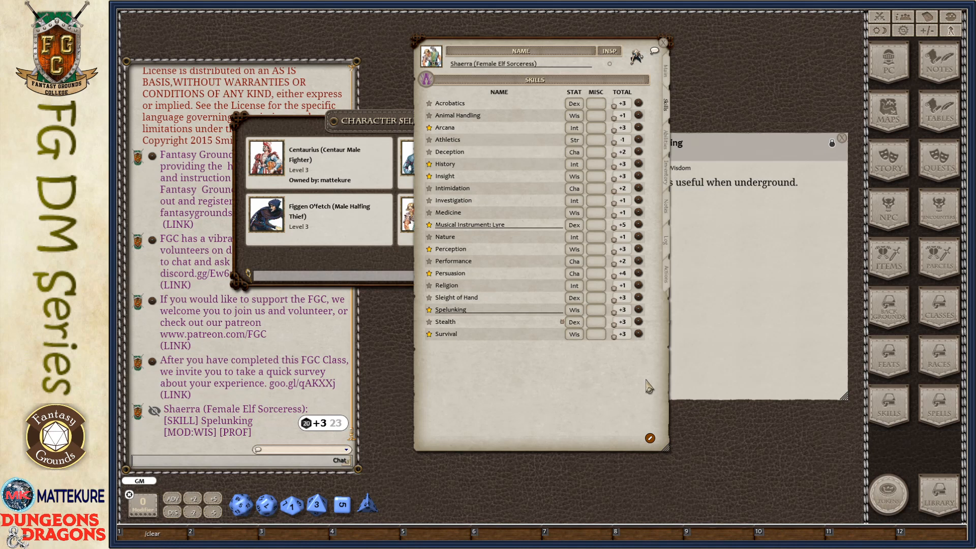
pyautogui.moveTo(931, 370)
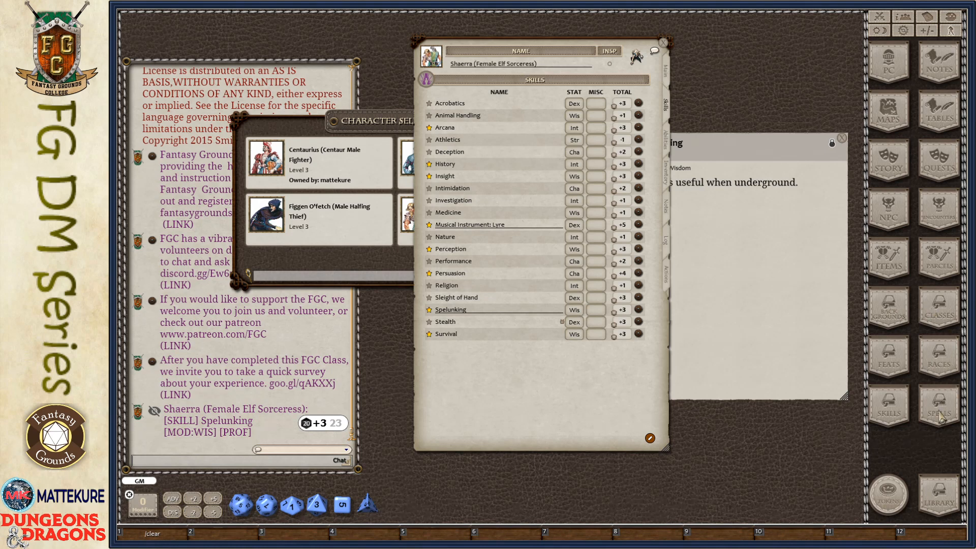
pyautogui.moveTo(939, 423)
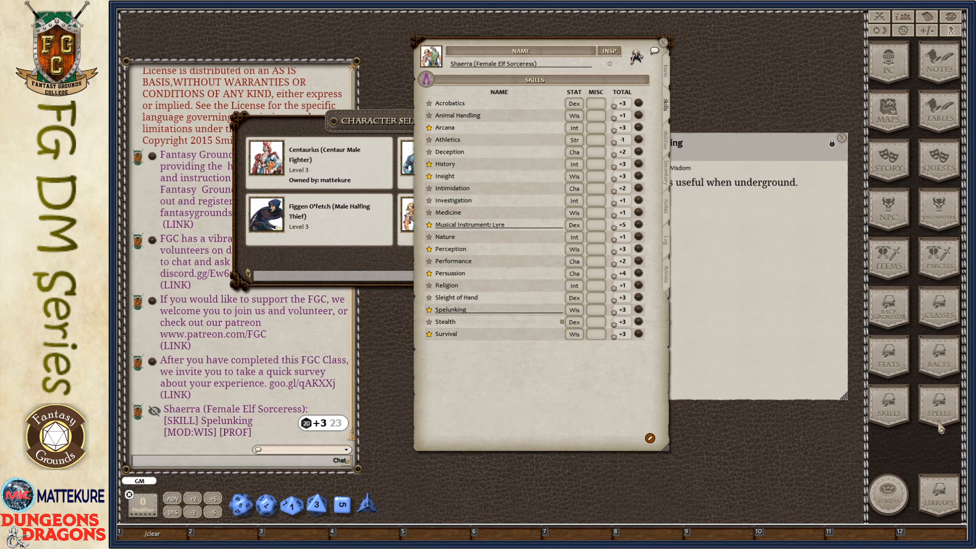
pyautogui.moveTo(938, 407)
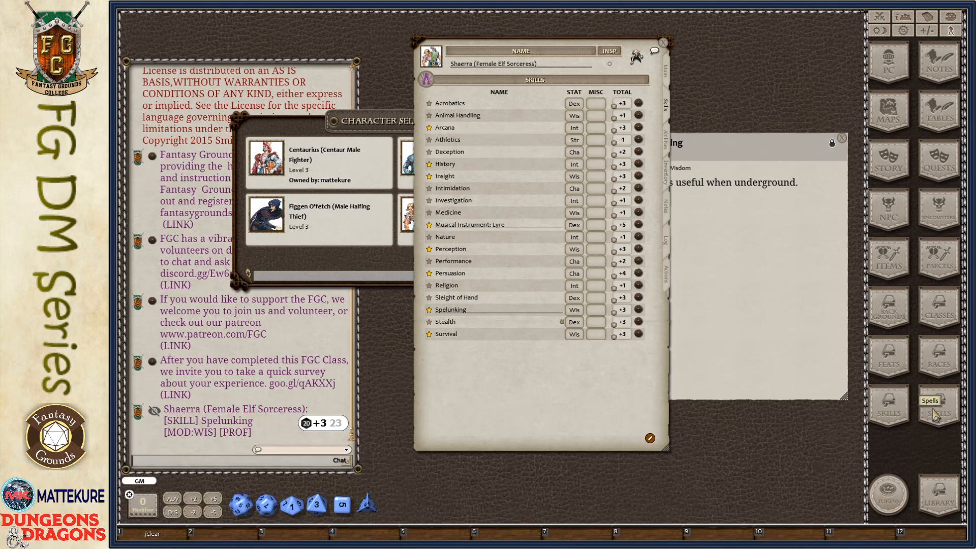
pyautogui.moveTo(684, 415)
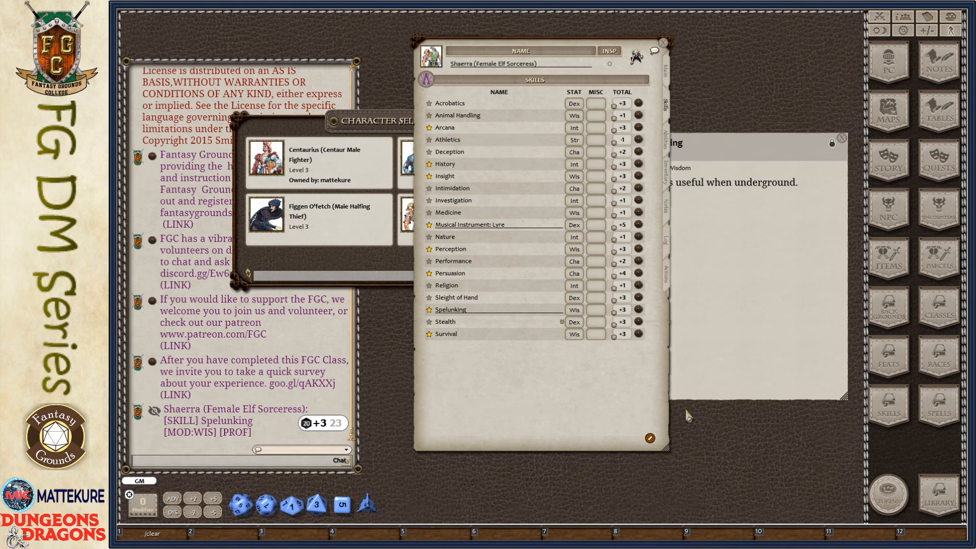